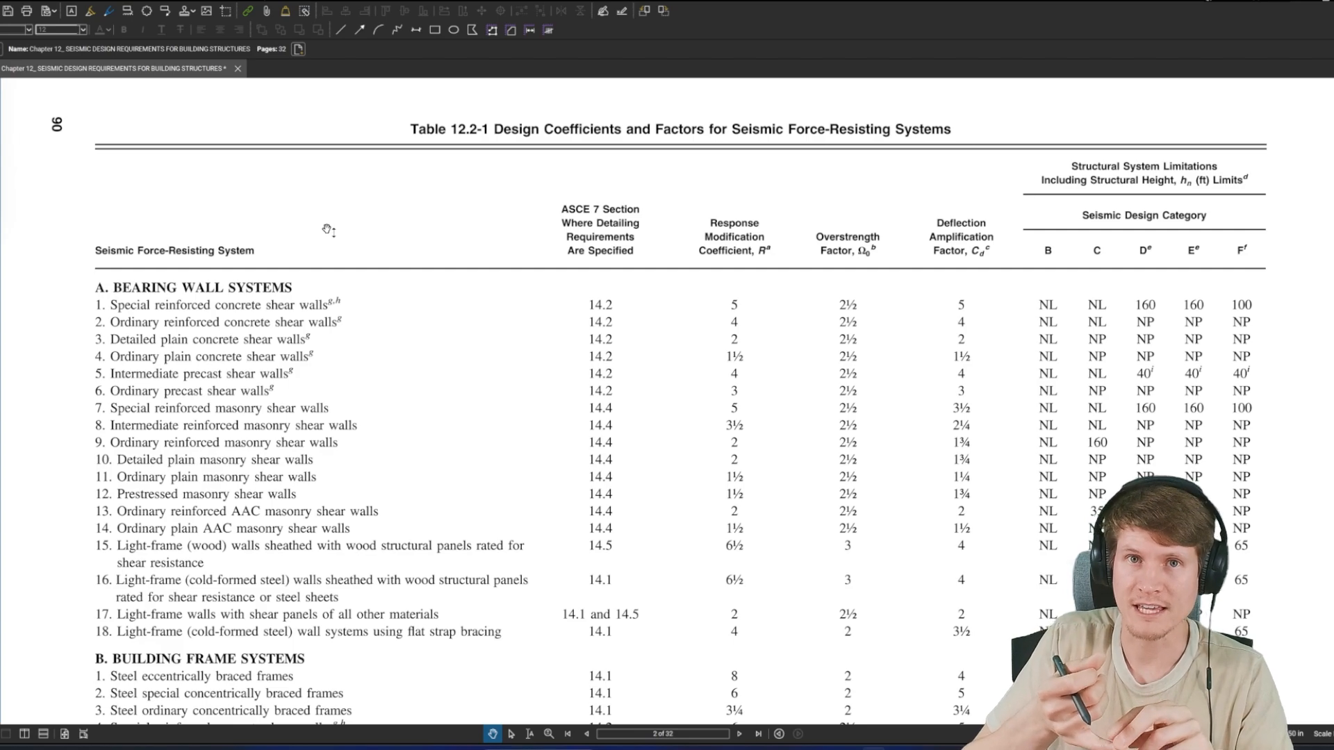
# Switch to the green pen and underline a Table 12.2-1 column heading.
pyautogui.click(106, 11)
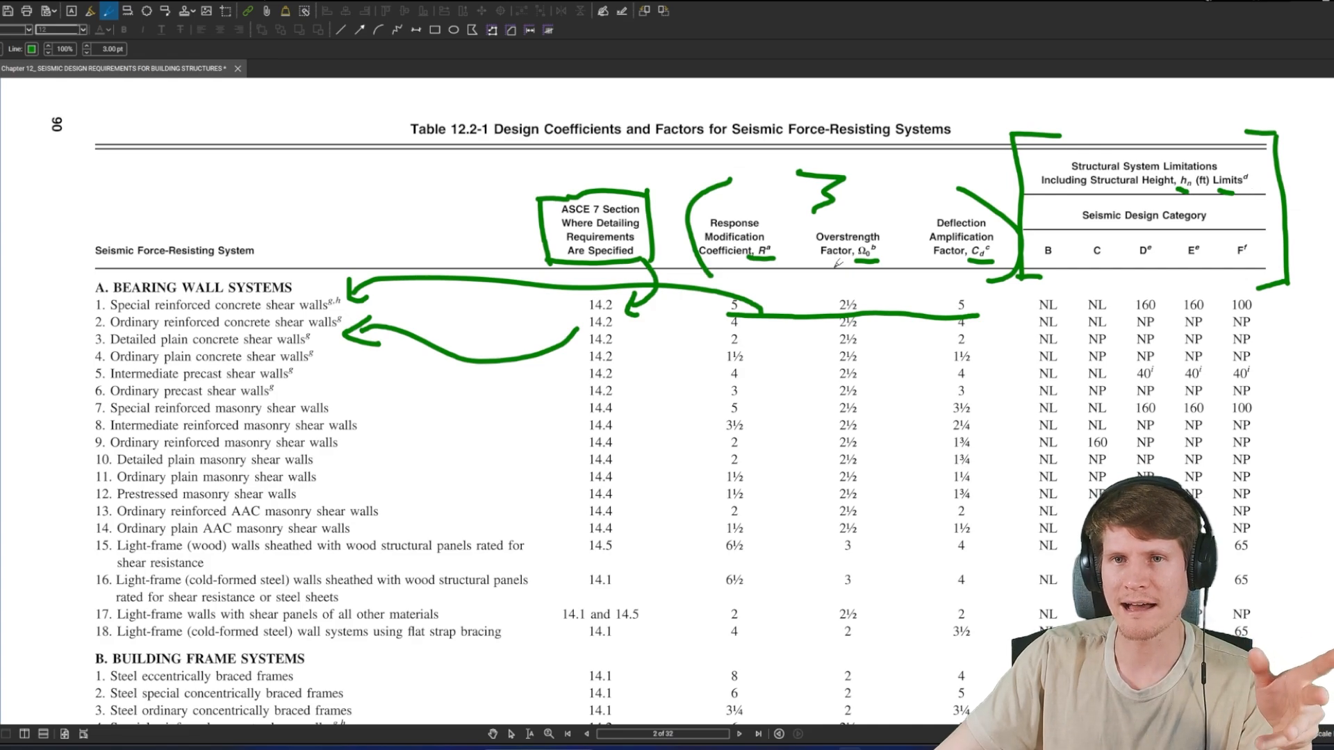
pyautogui.moveTo(94, 261); pyautogui.dragTo(273, 261)
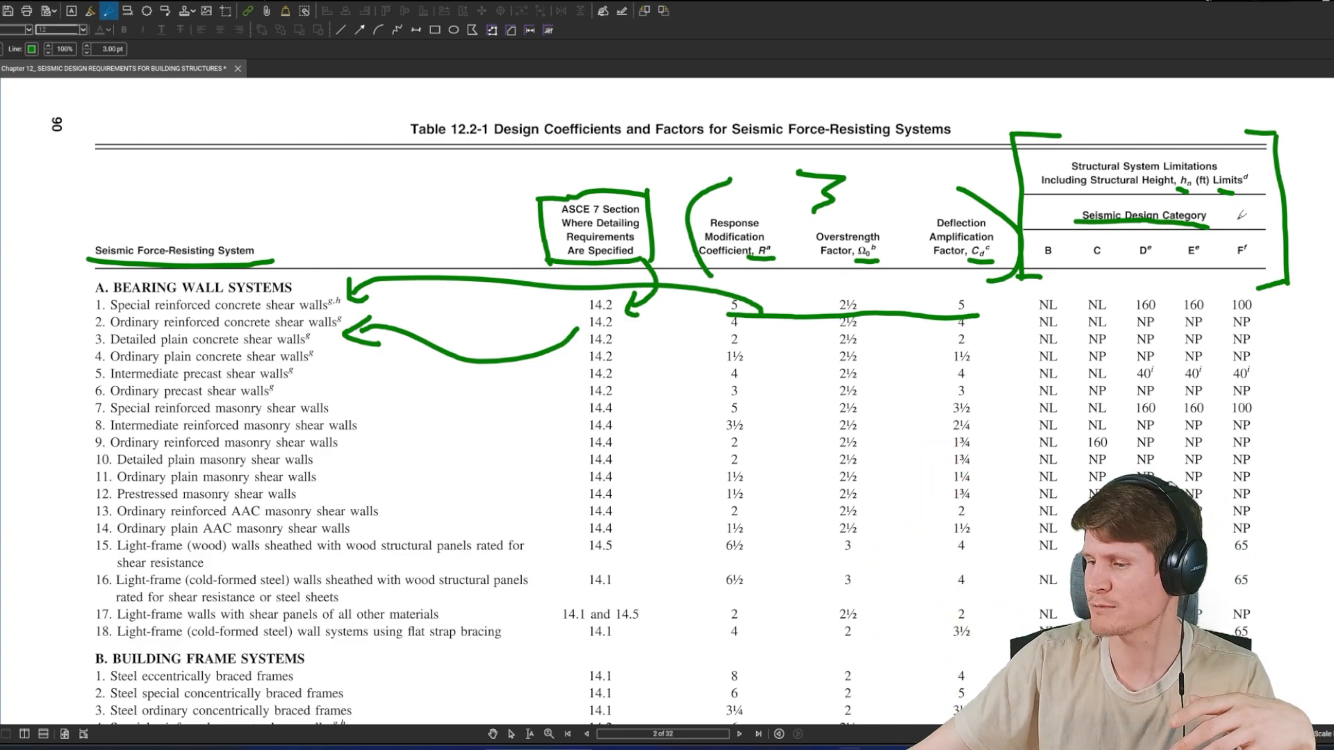
# Scroll to Building Frame Systems rows to underline steel special concentrically braced frames.
pyautogui.scroll(-3)
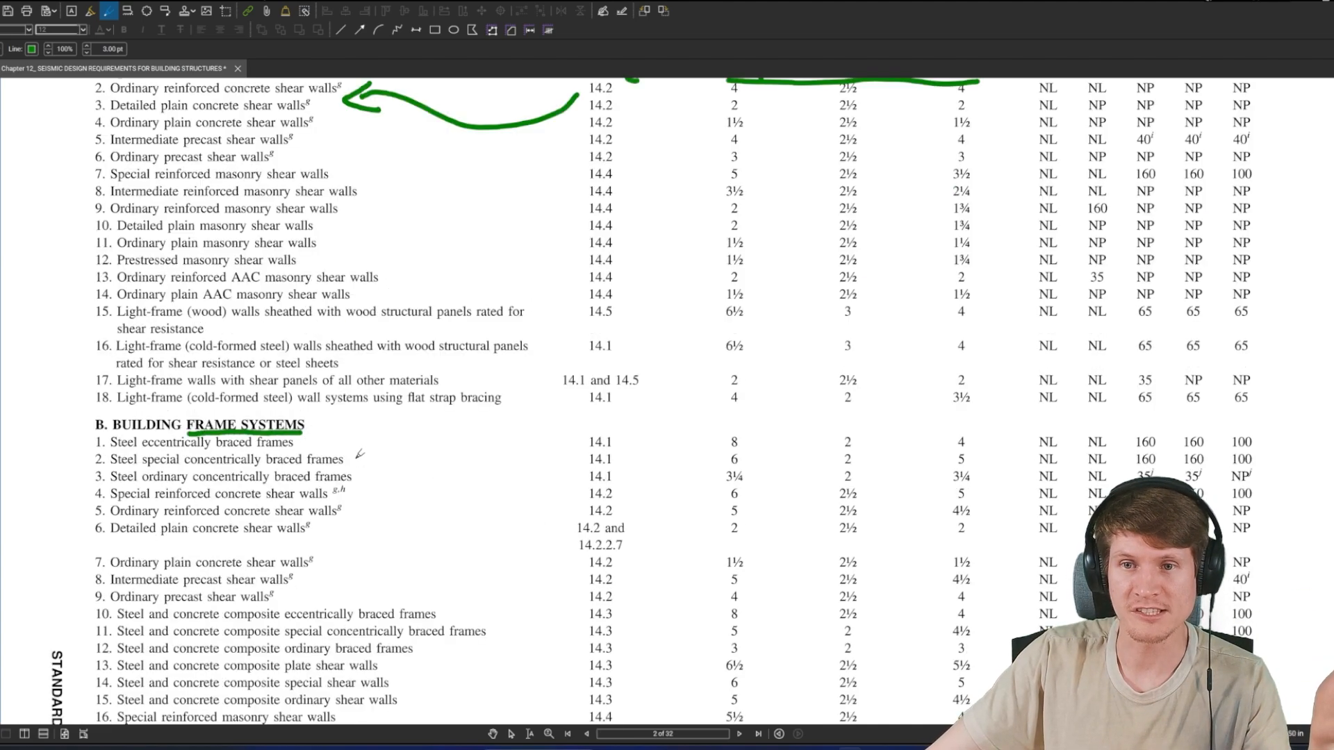
pyautogui.scroll(-3)
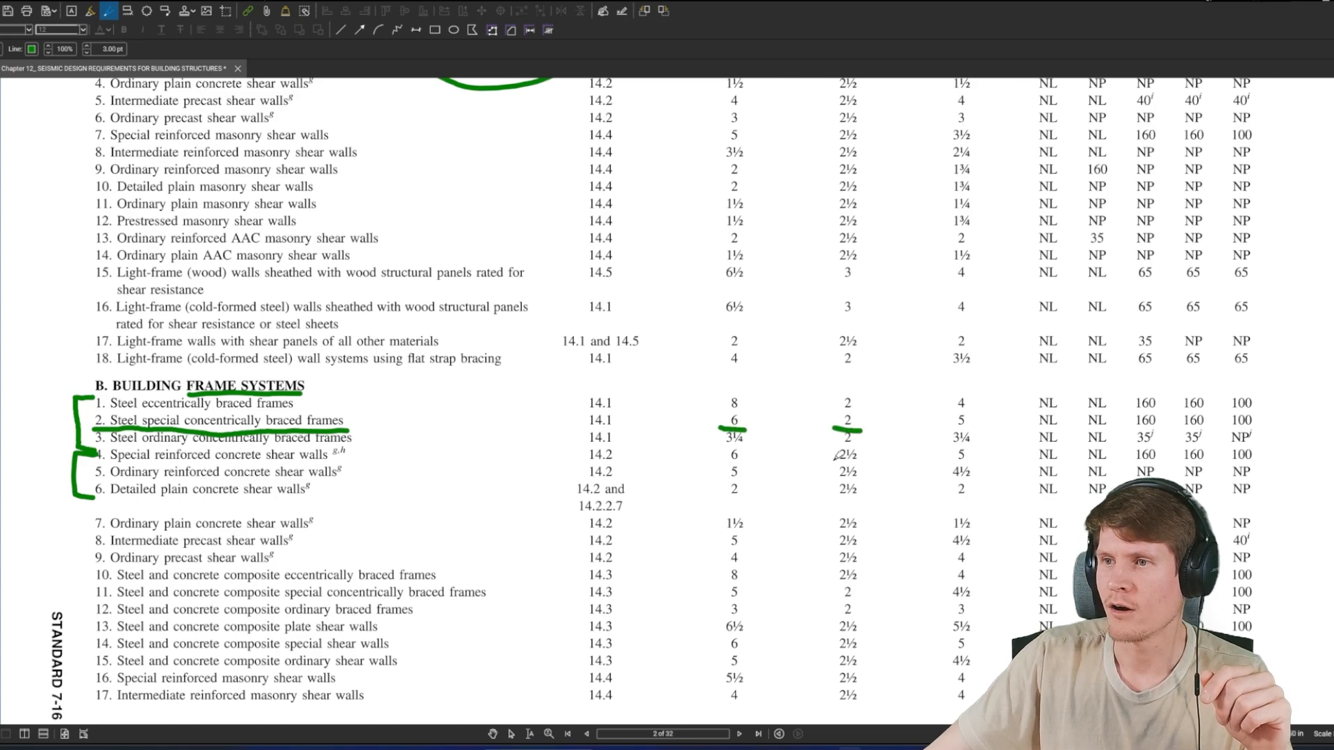
pyautogui.scroll(-3)
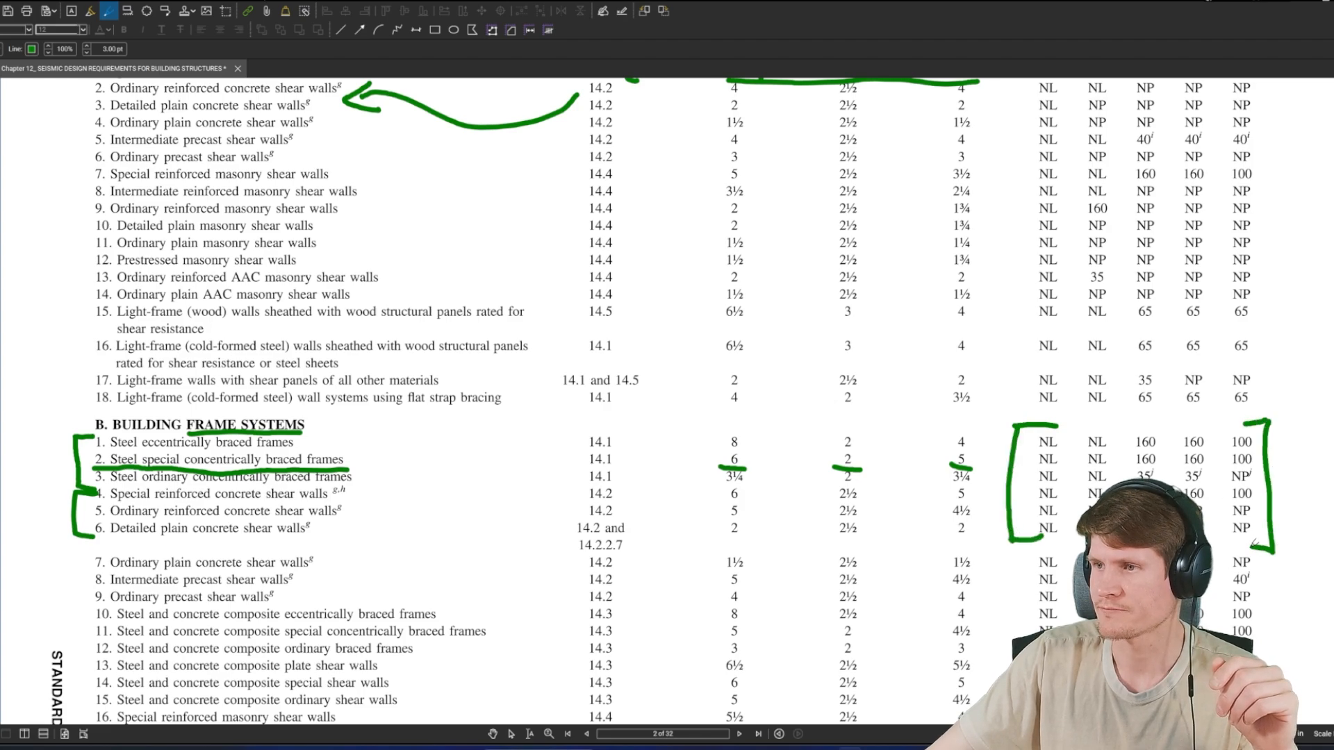
pyautogui.scroll(3)
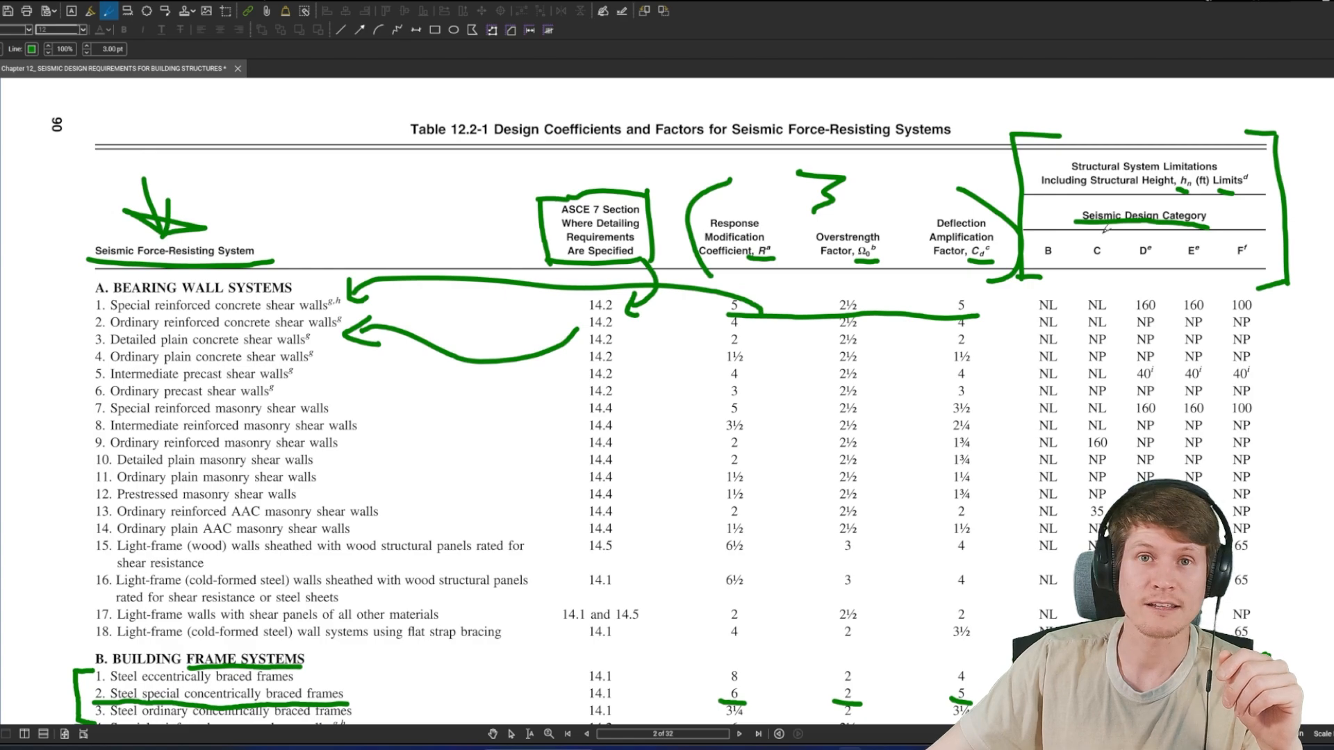
# Circle the Category E column and 160 limit for row B2, noting 160'.
pyautogui.scroll(-3)
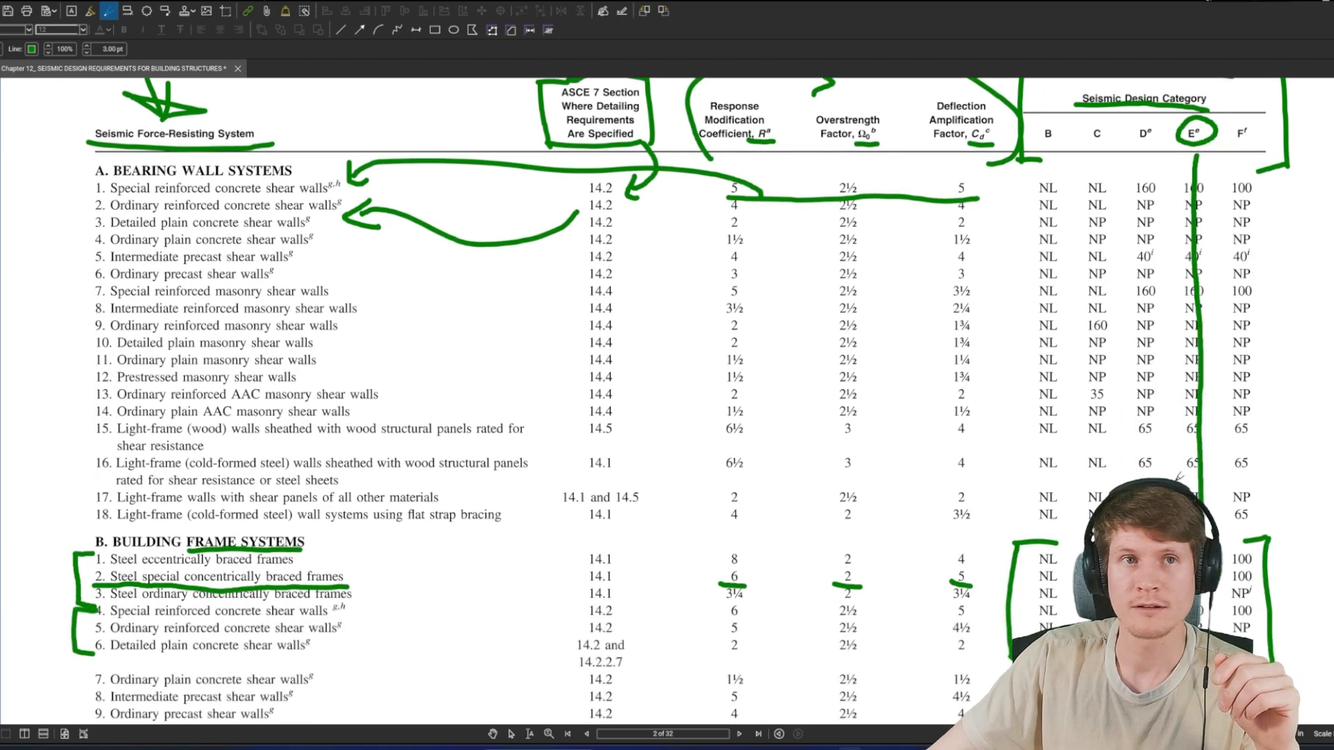
pyautogui.scroll(-3)
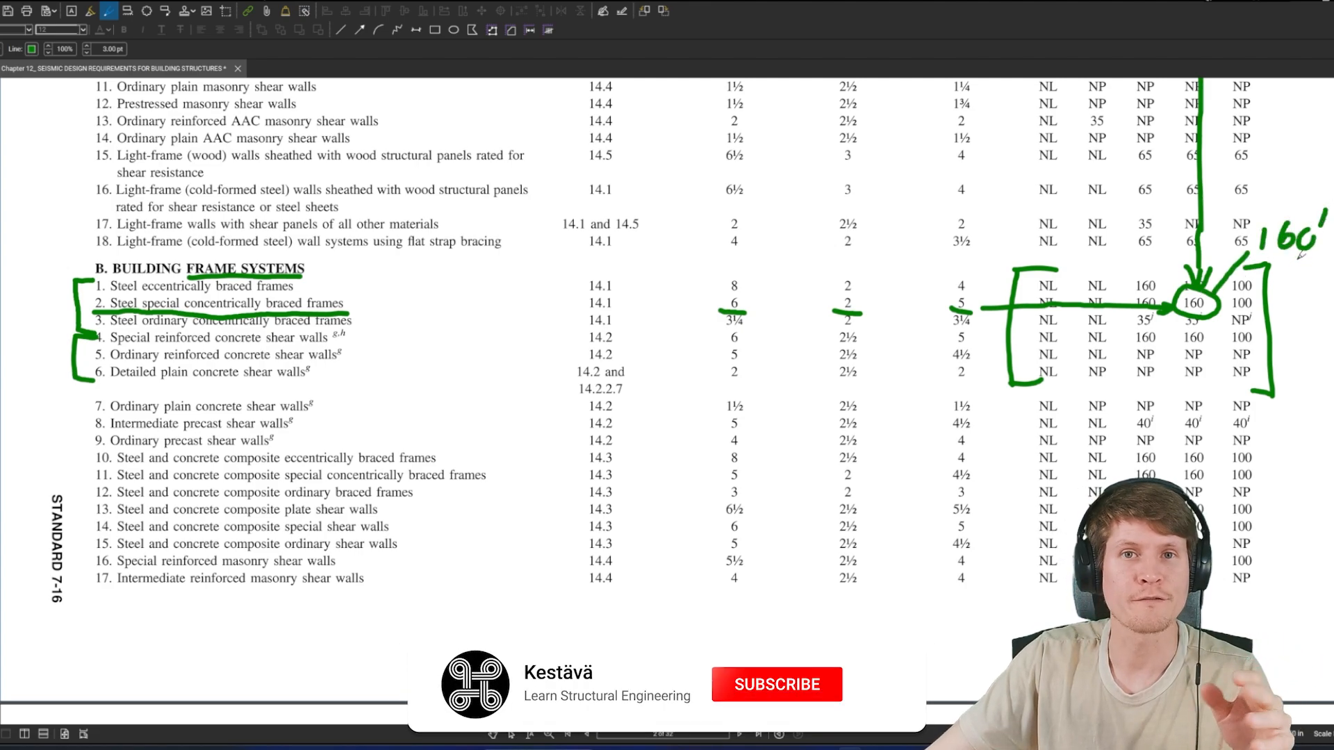
pyautogui.click(775, 684)
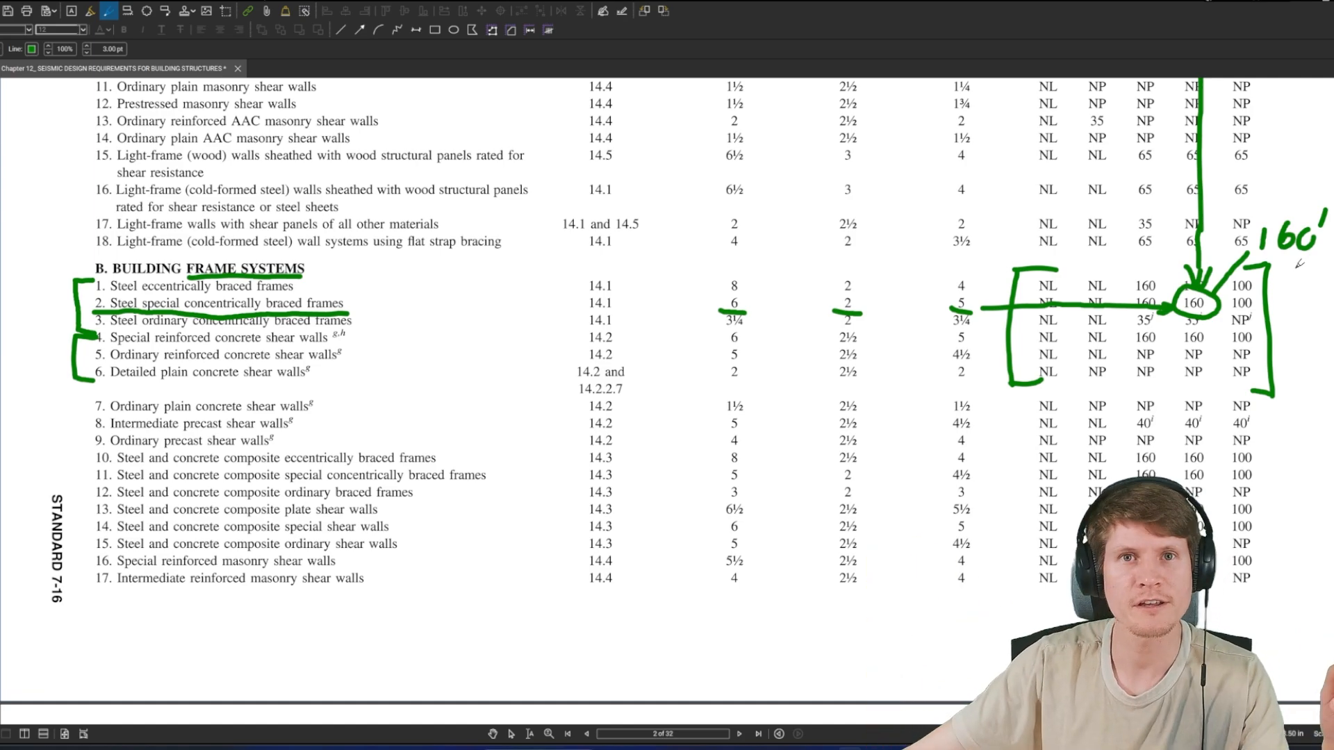
pyautogui.scroll(3)
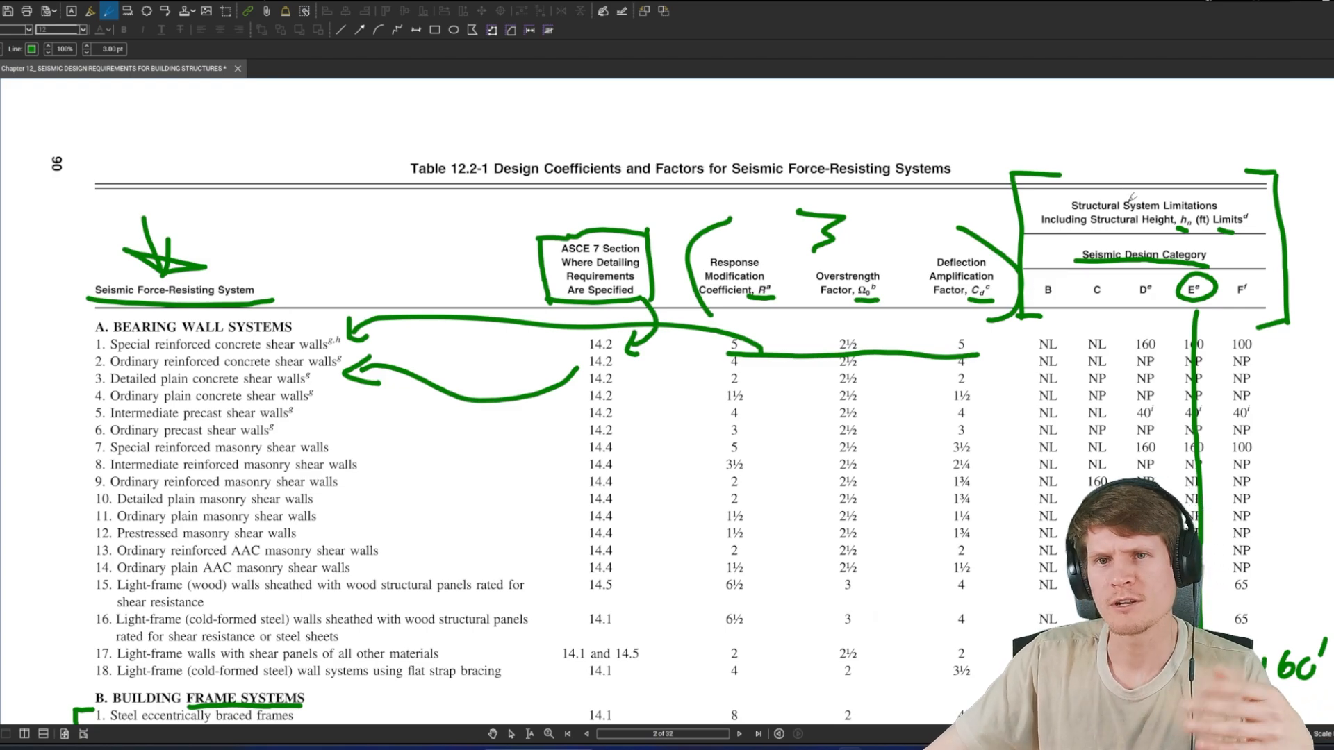
pyautogui.moveTo(190, 32)
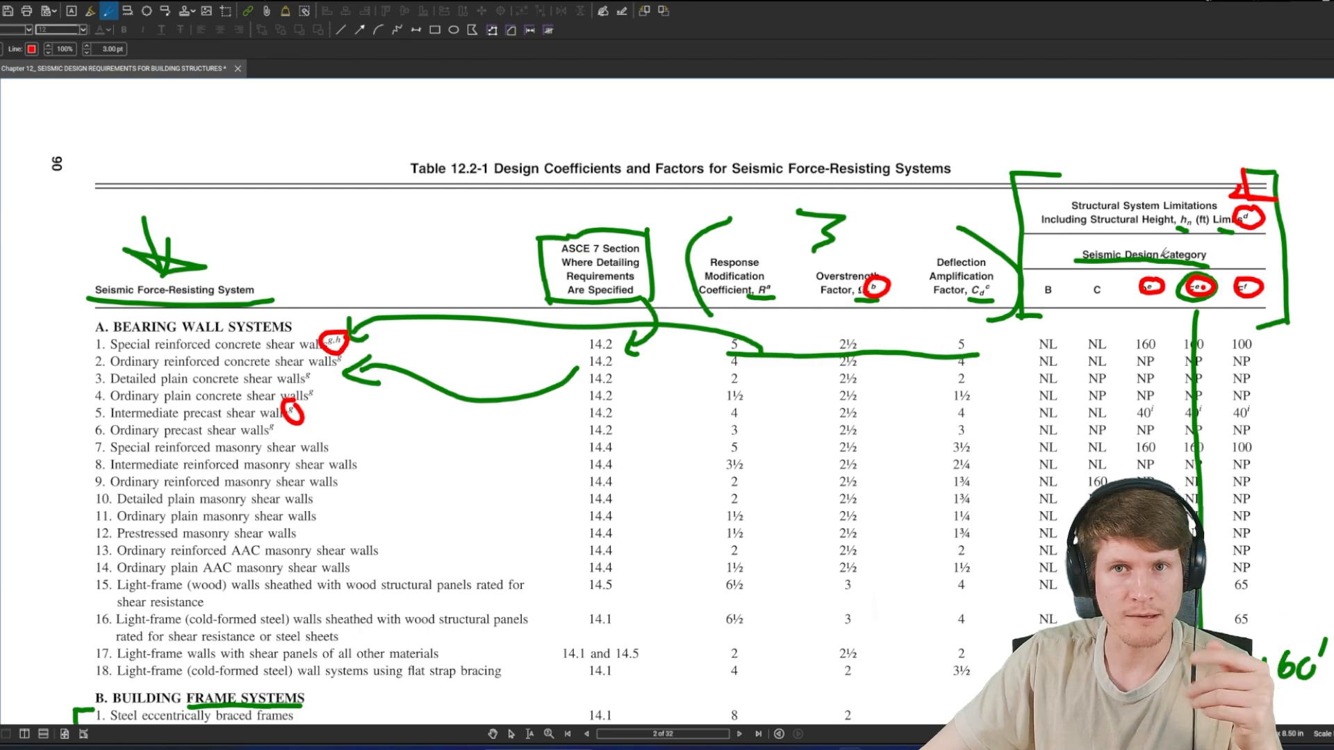
# Scroll down to the Table 12.2-1 footnotes for red markup.
pyautogui.scroll(-3)
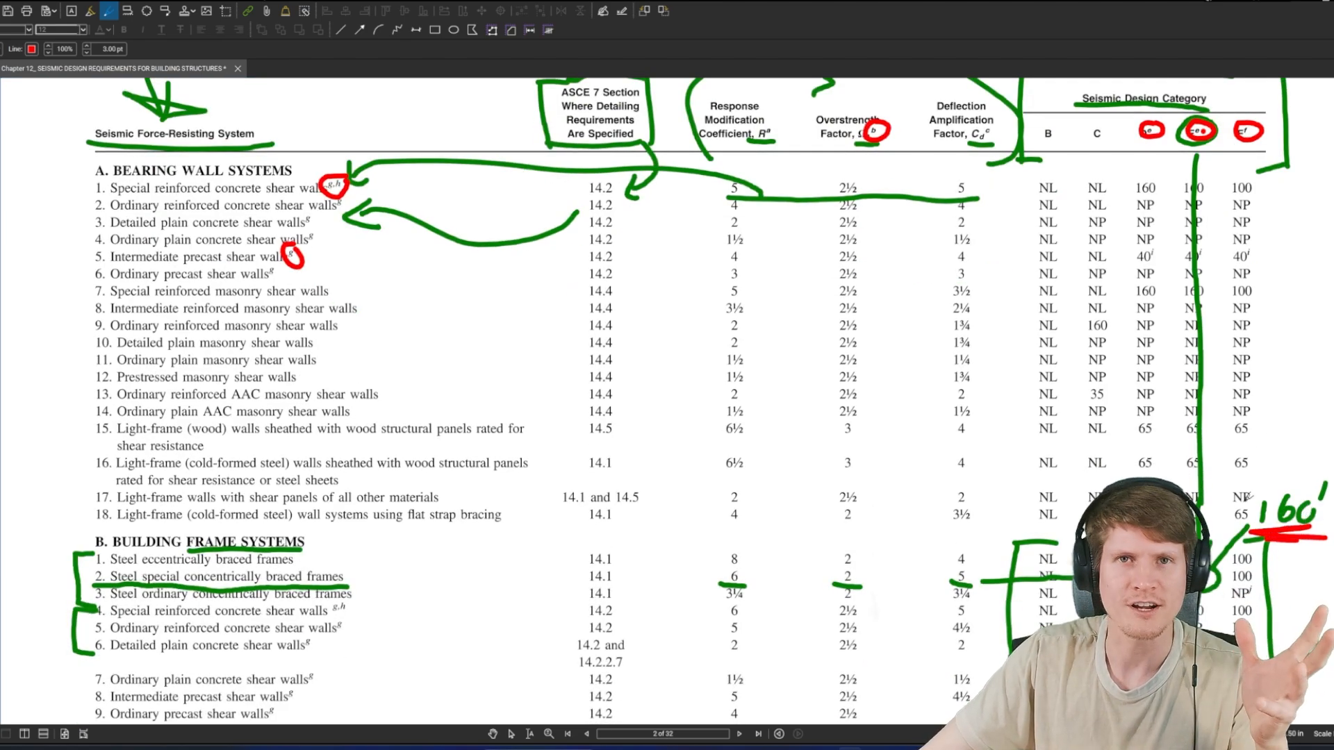
pyautogui.moveTo(648, 330)
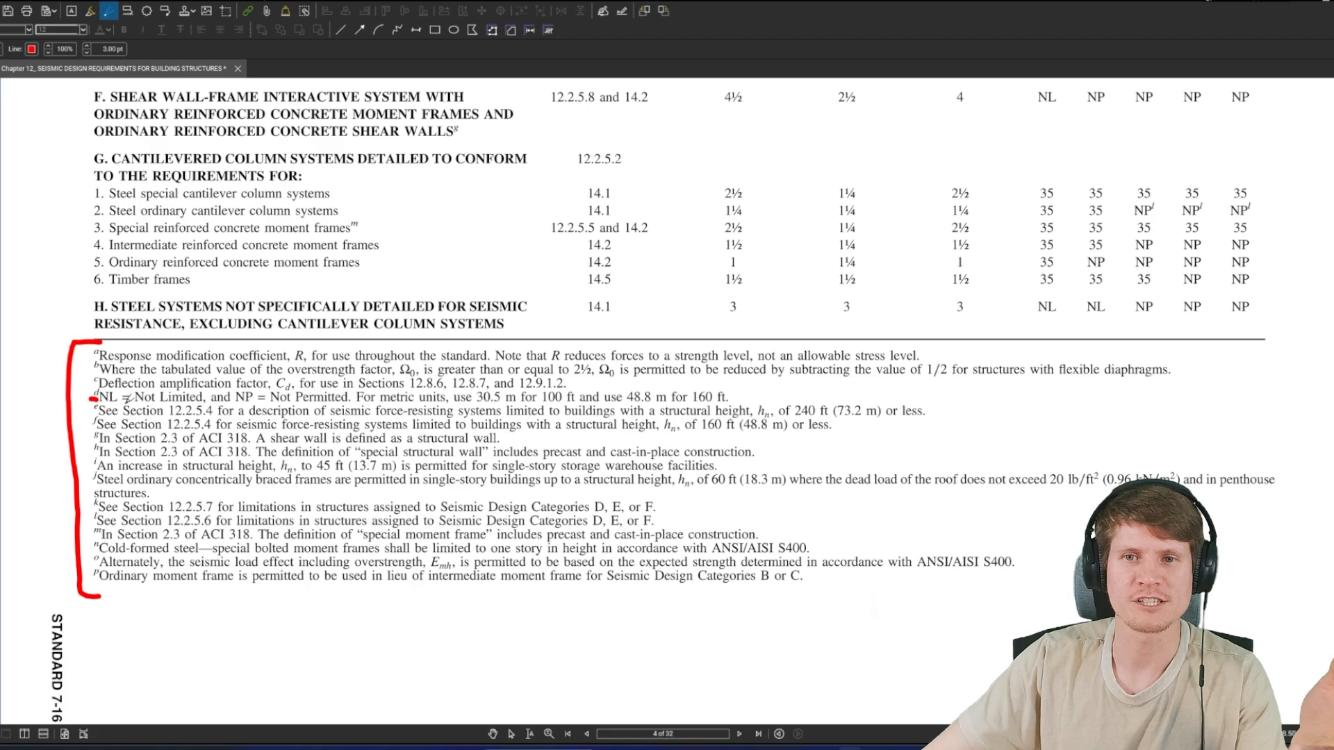
pyautogui.moveTo(894, 323)
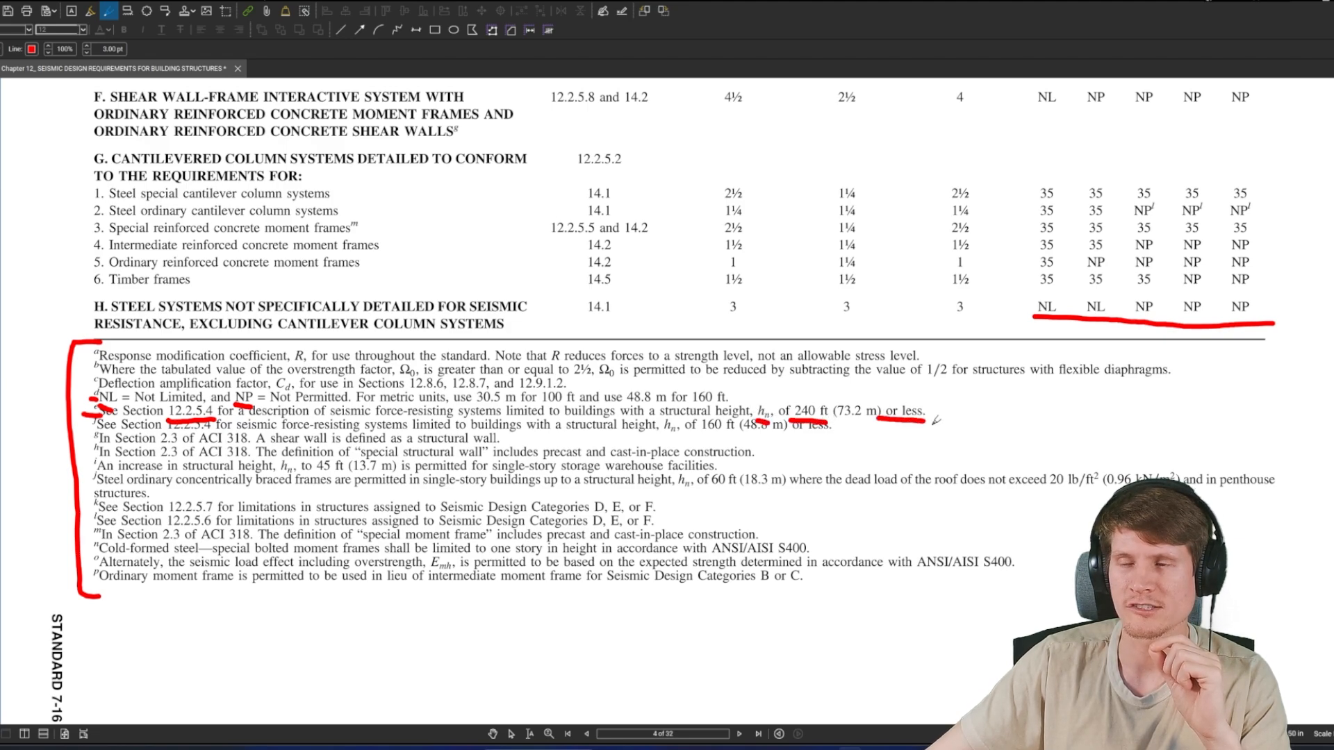
pyautogui.moveTo(999, 442)
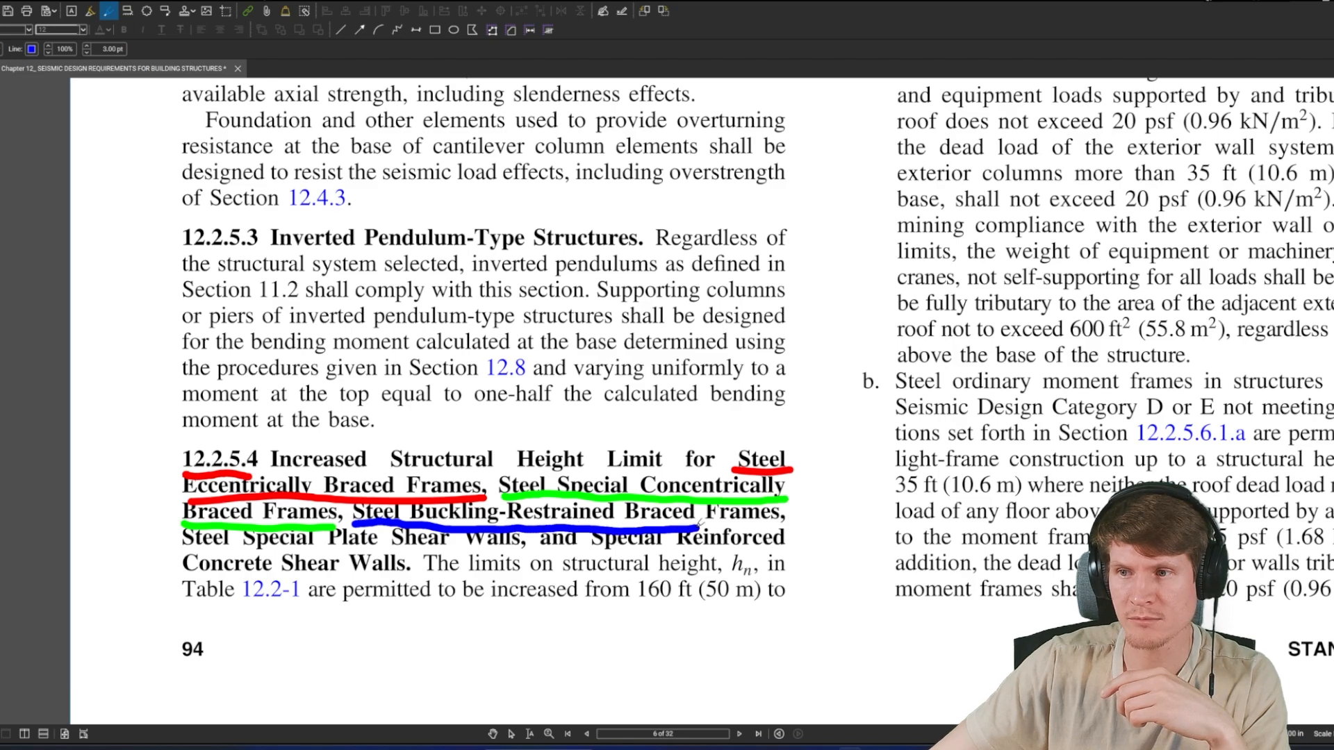
# Switch the pen colour to pink, then another colour, for the heading underlines.
pyautogui.click(32, 49)
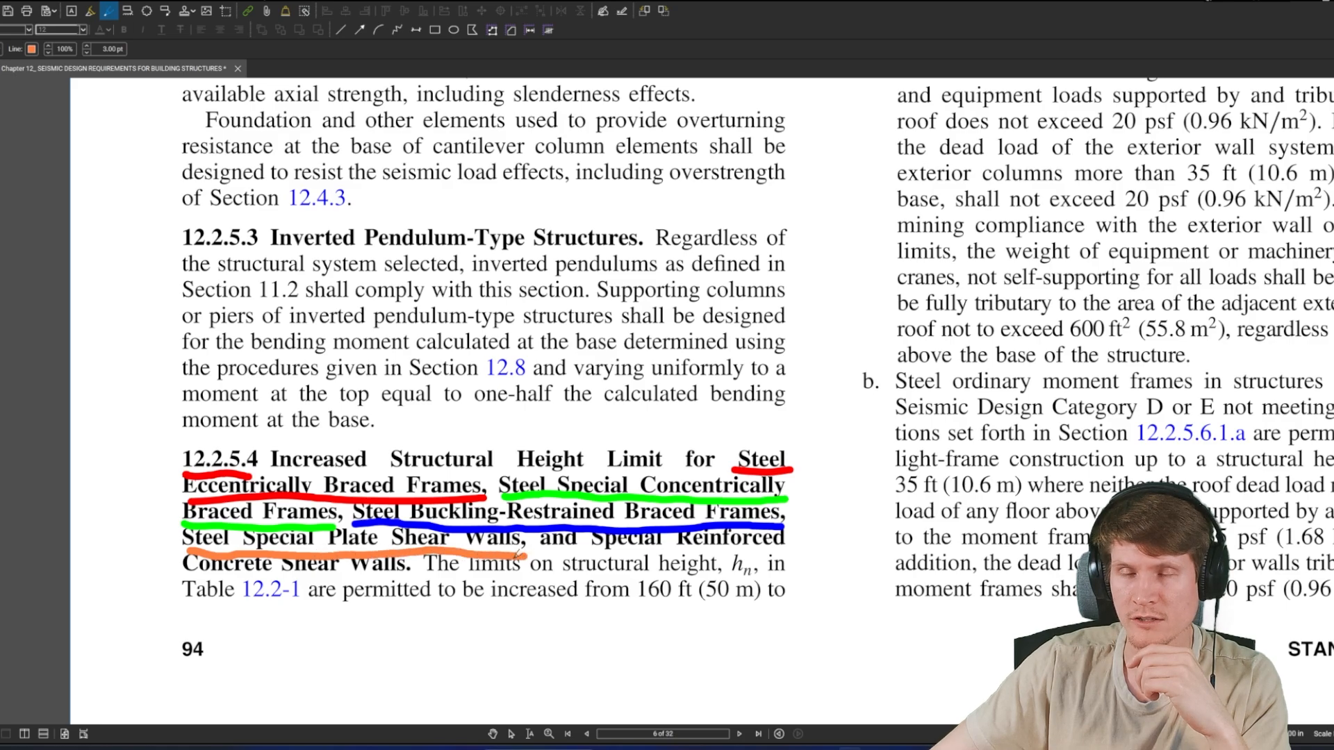
pyautogui.click(32, 49)
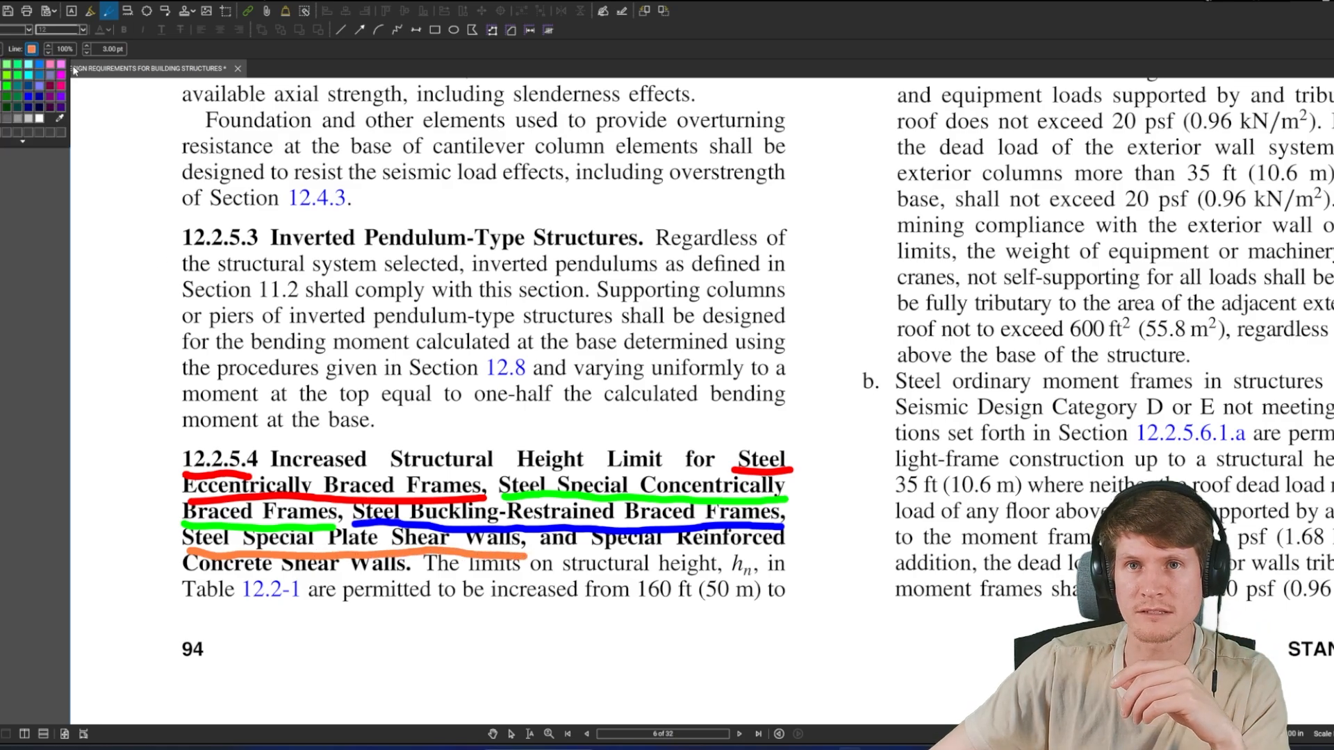
pyautogui.click(39, 64)
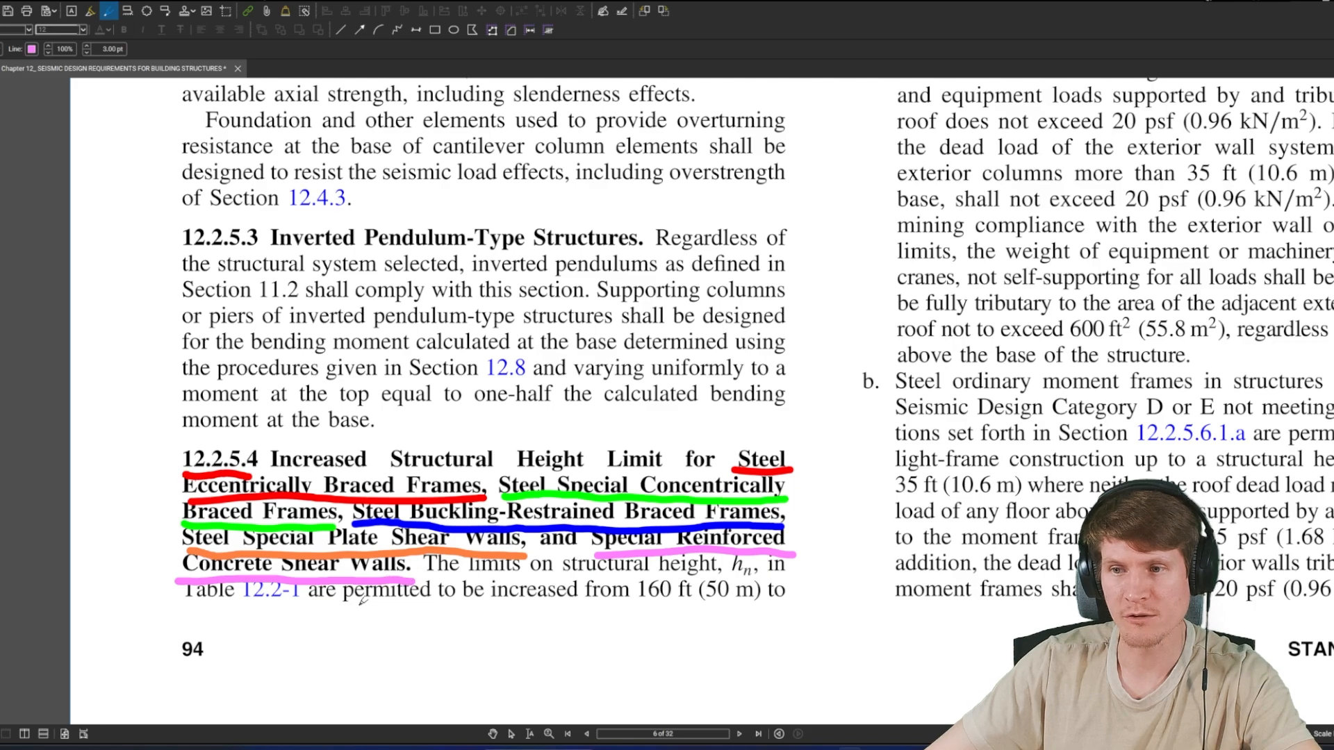
pyautogui.click(32, 49)
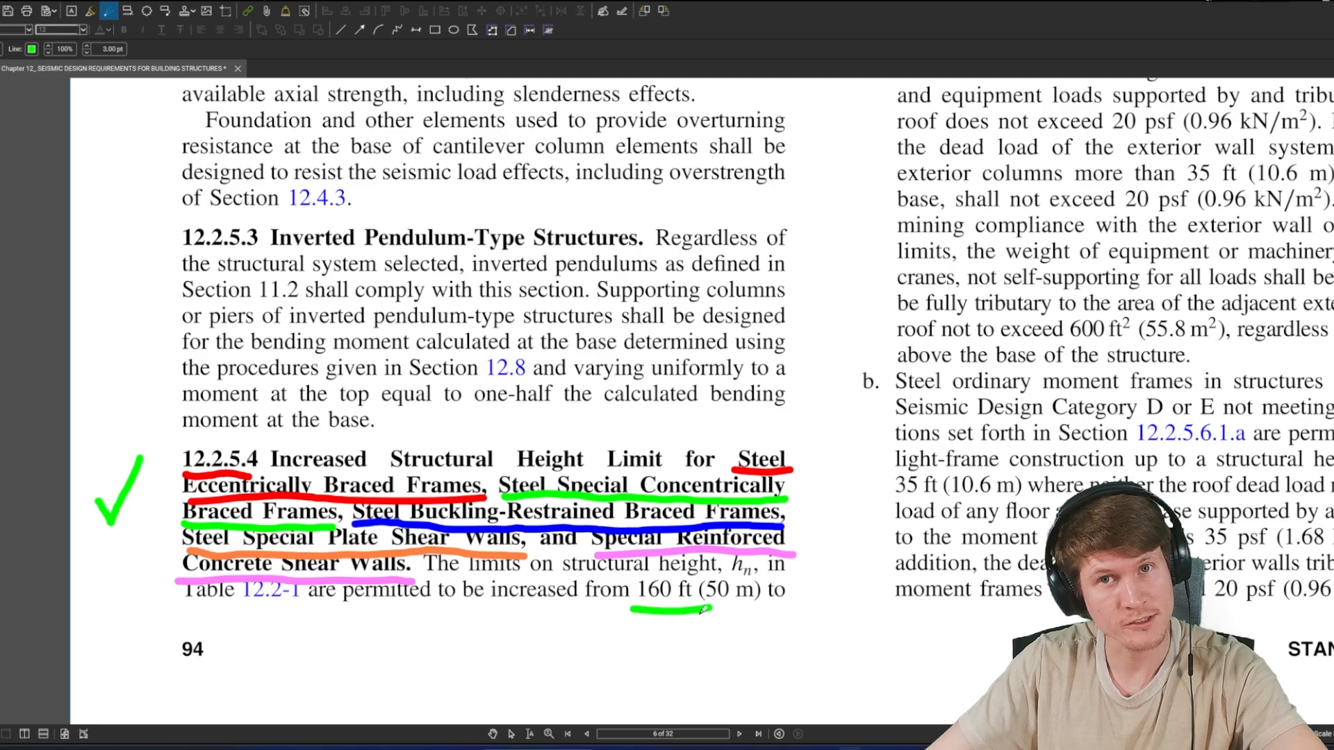
# Scroll up to tick 12.2.5.4 and underline 160 ft (50 m) in green.
pyautogui.scroll(3)
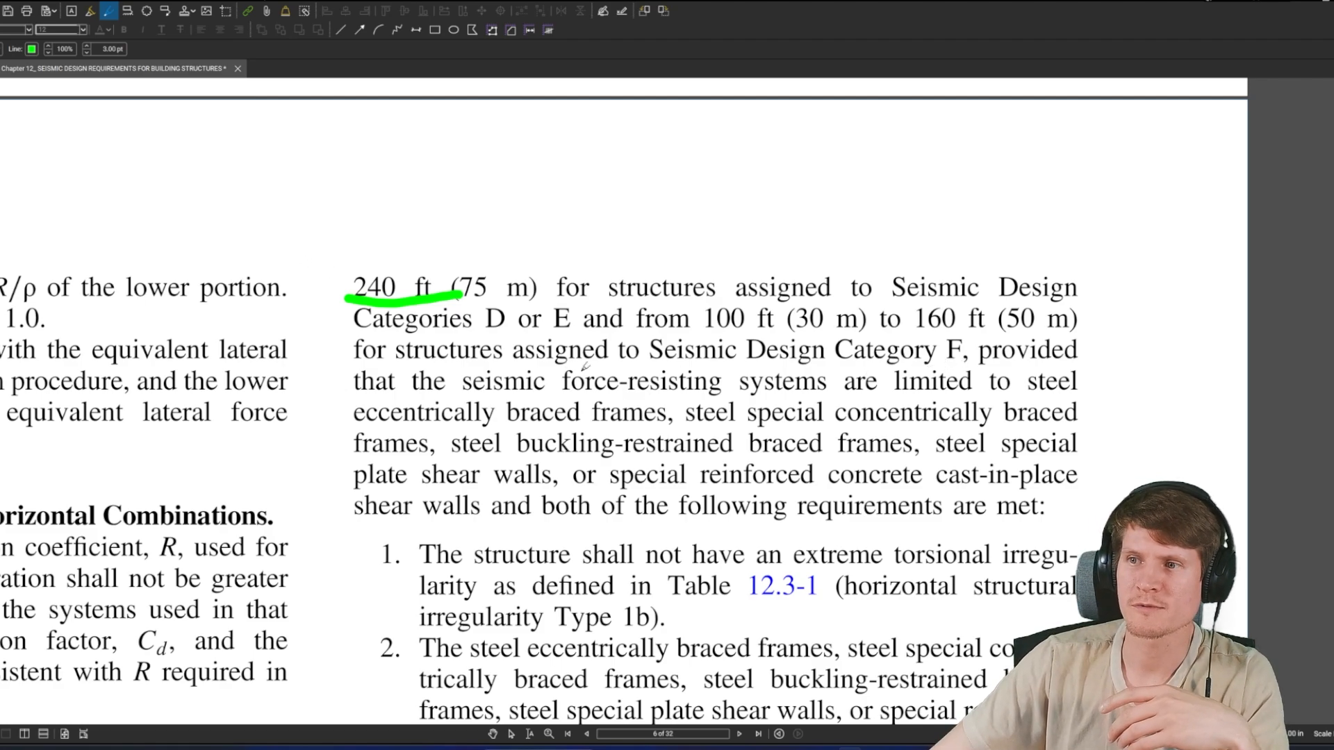
pyautogui.moveTo(884, 387)
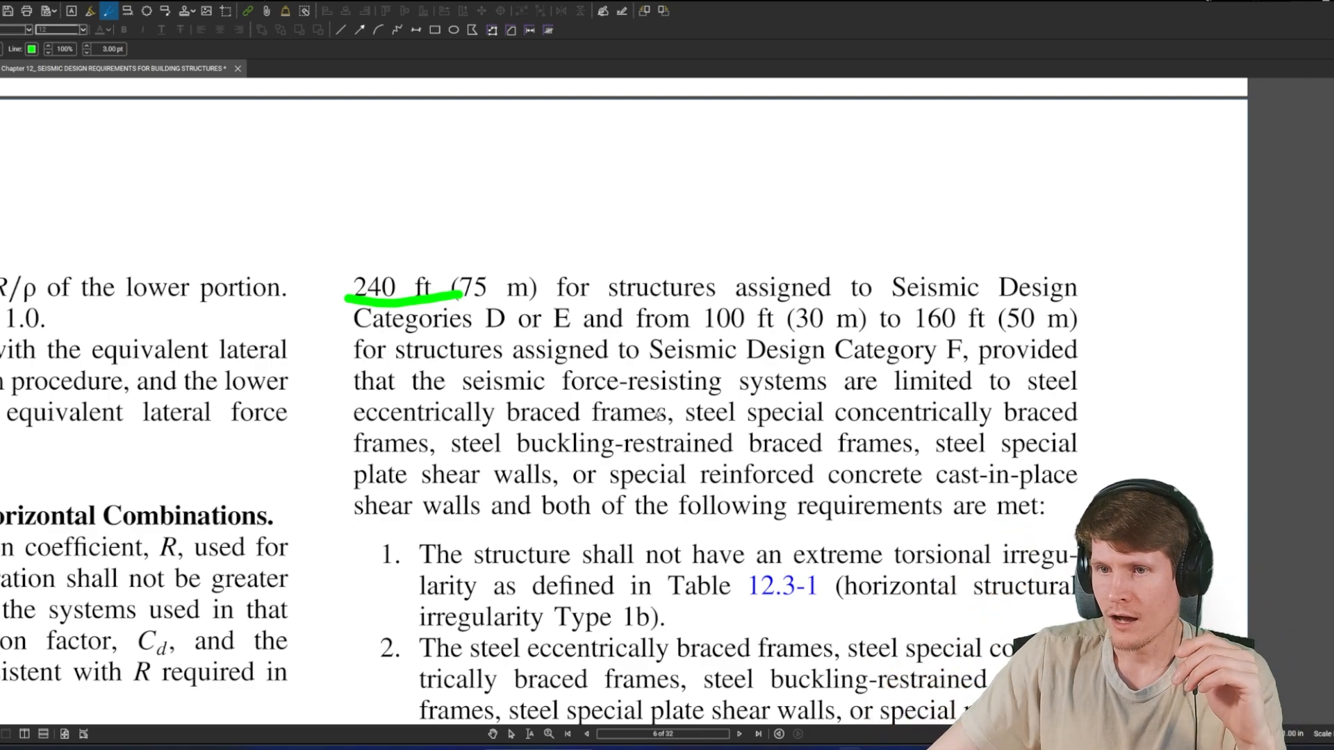
# Scroll through the 12.2.5.4 continuation, underlining 240 ft in green.
pyautogui.scroll(-3)
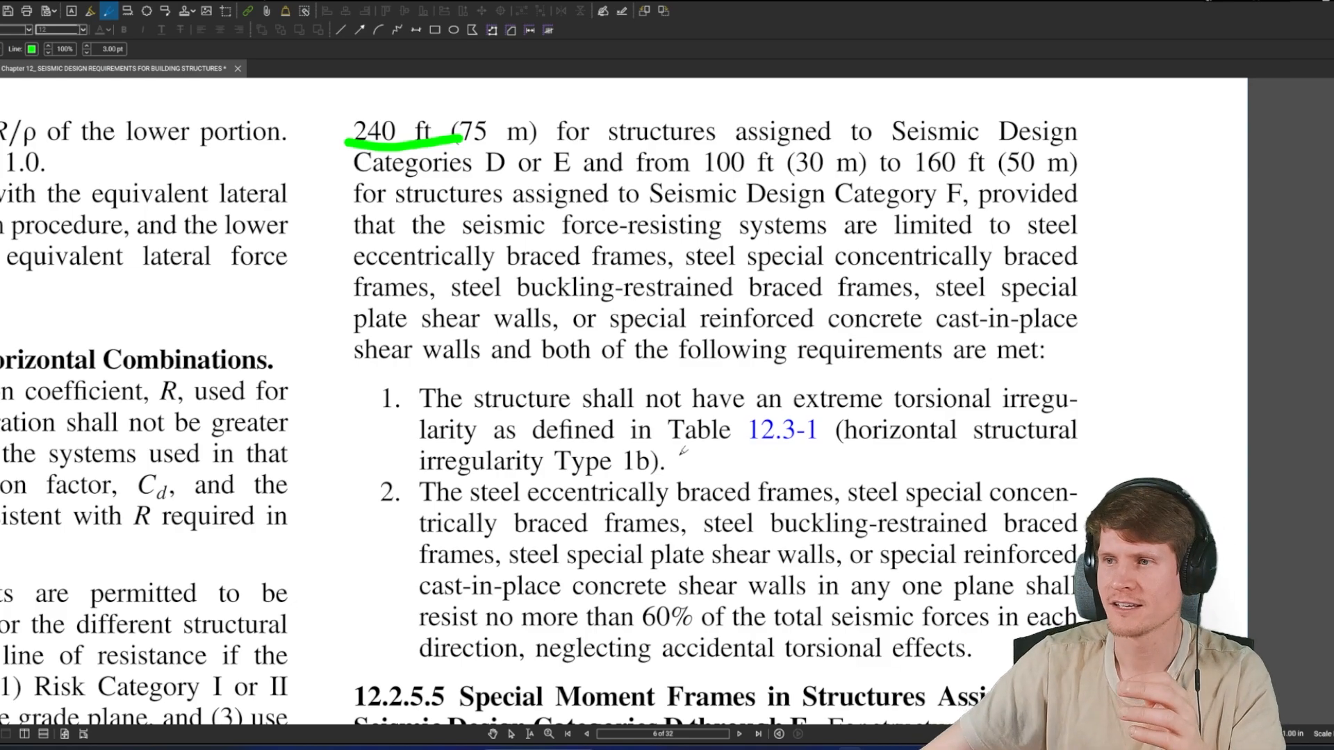
pyautogui.scroll(-3)
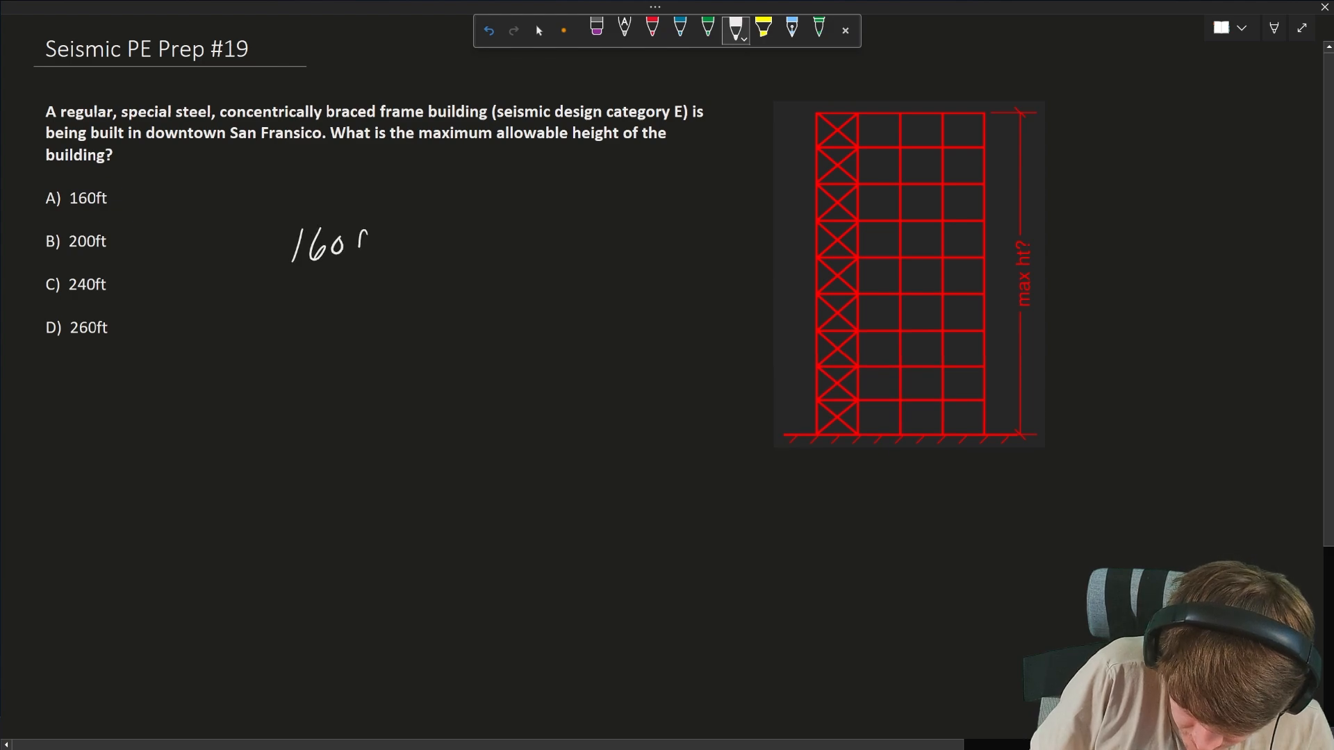
# Handwrite '160 ft = hn max' with an arrow down to a 12.2.5 reference.
pyautogui.moveTo(357, 242); pyautogui.dragTo(387, 251)
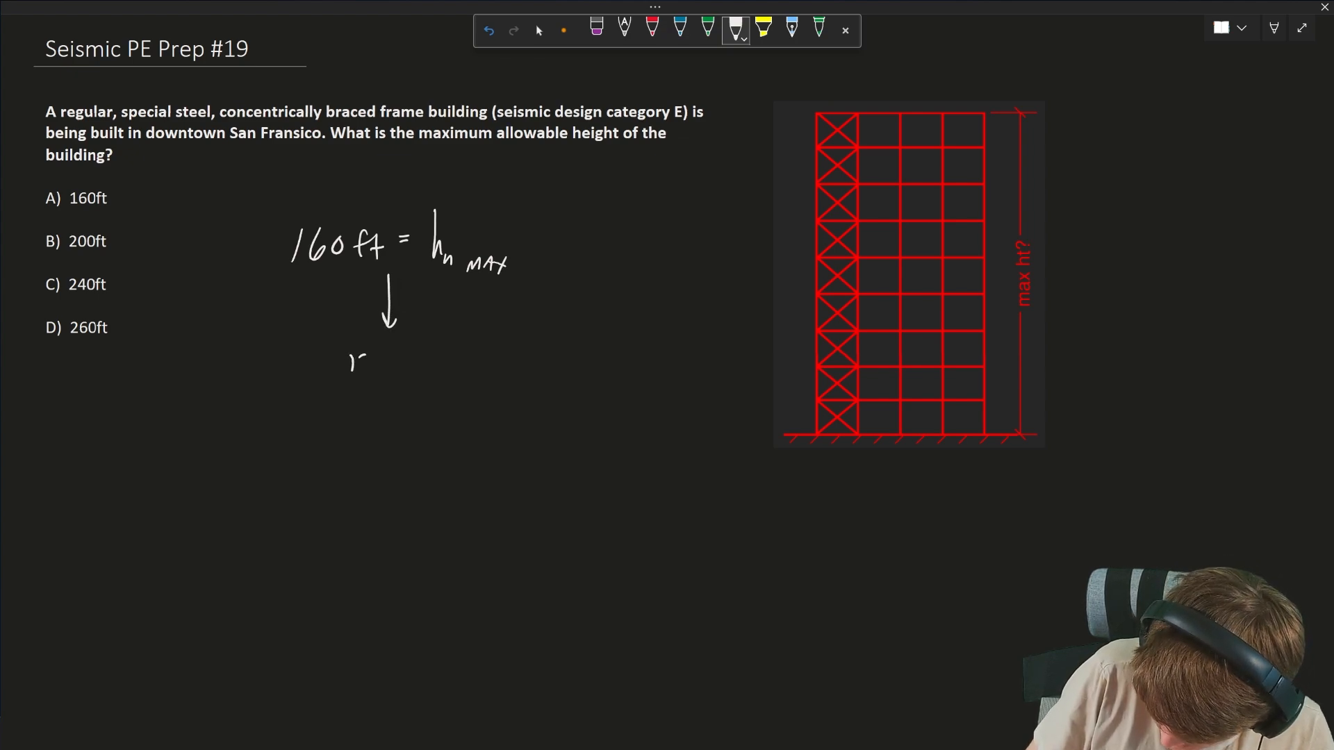
pyautogui.write('12.7.5')
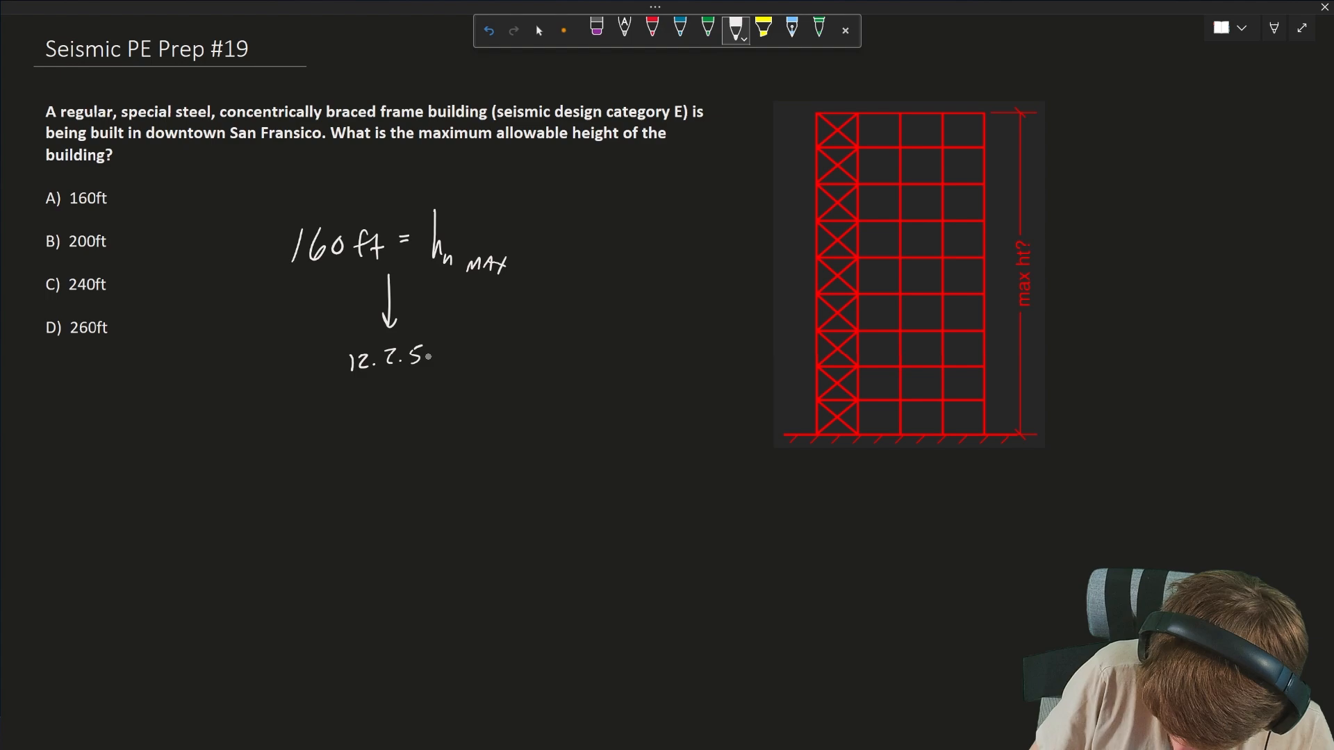